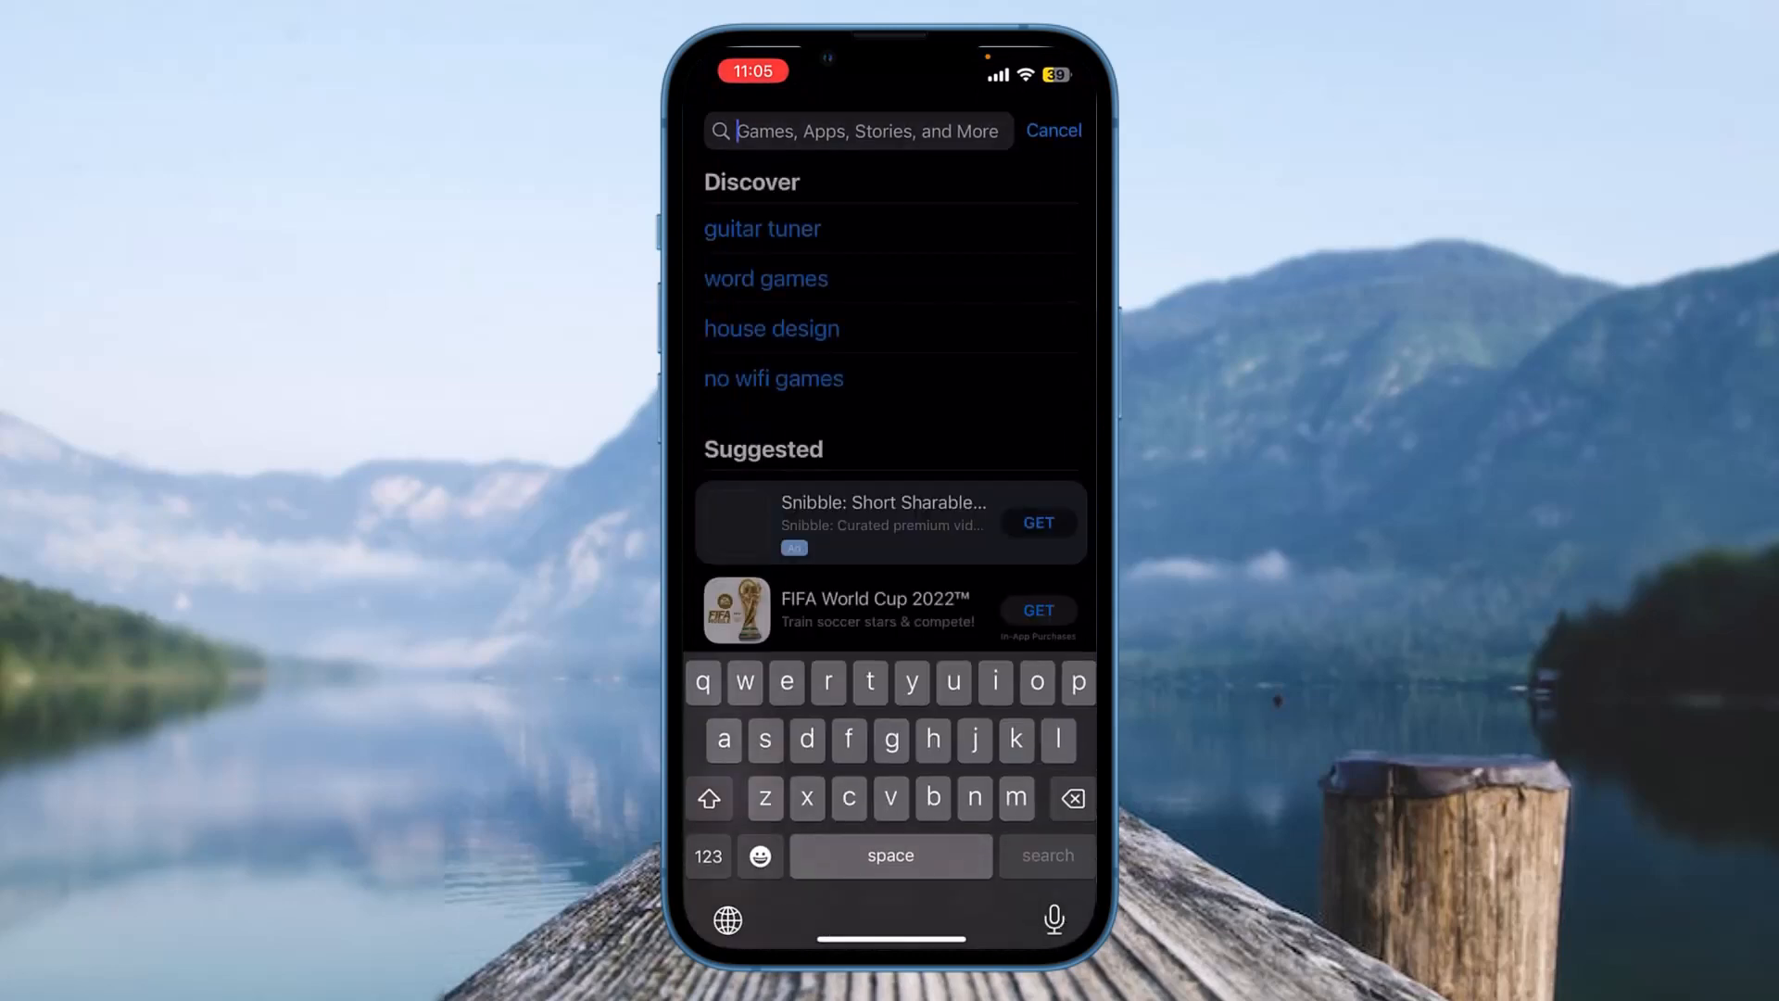
Leave the Viber App Store search and scroll Settings > General > iPhone Storage to Viber.
text(viber)
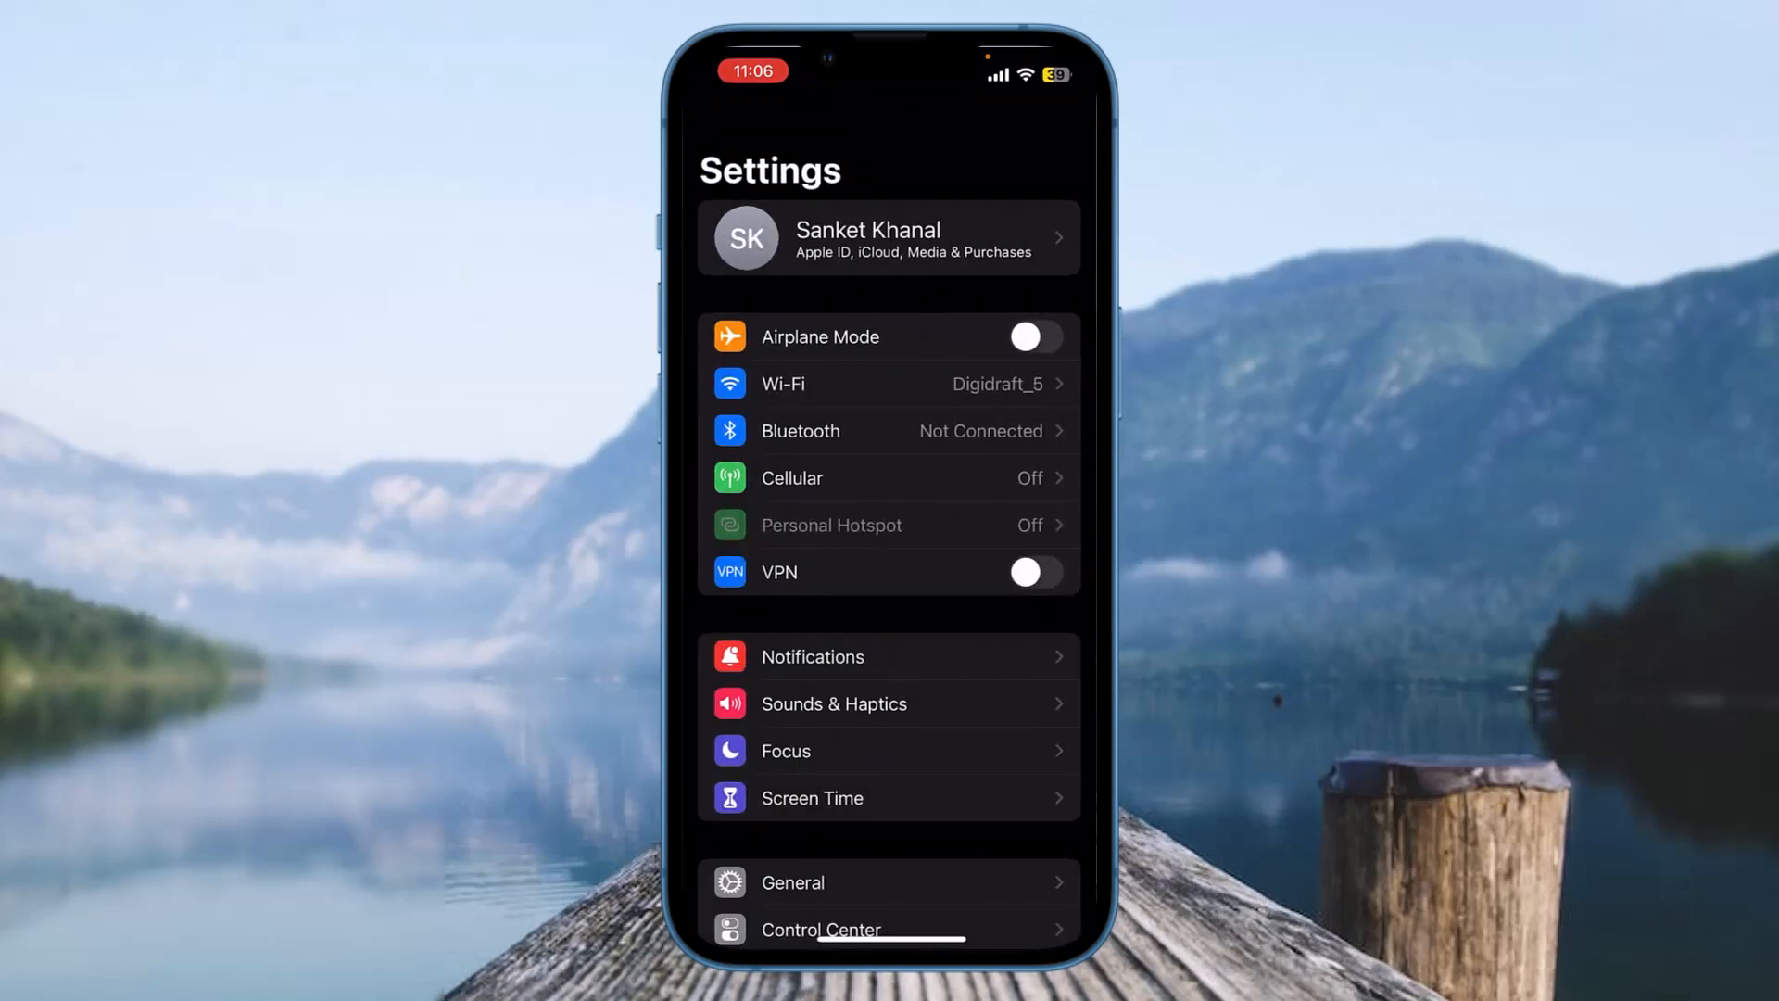
click(793, 882)
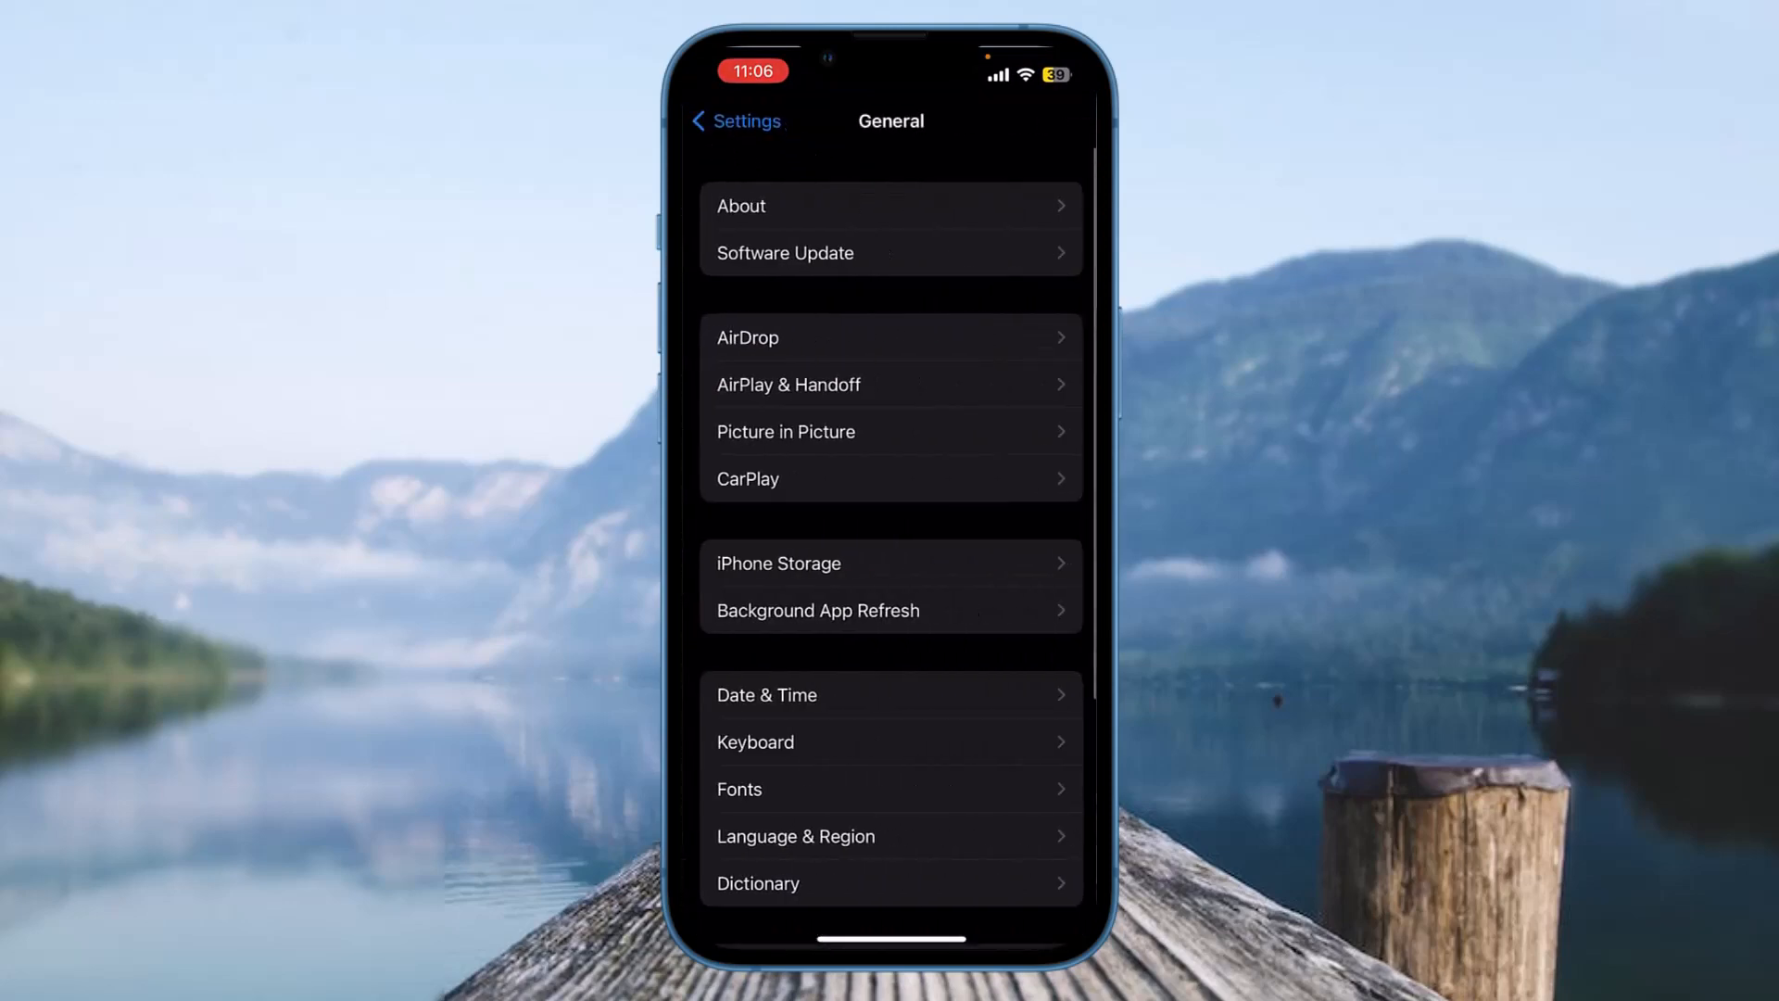
click(778, 563)
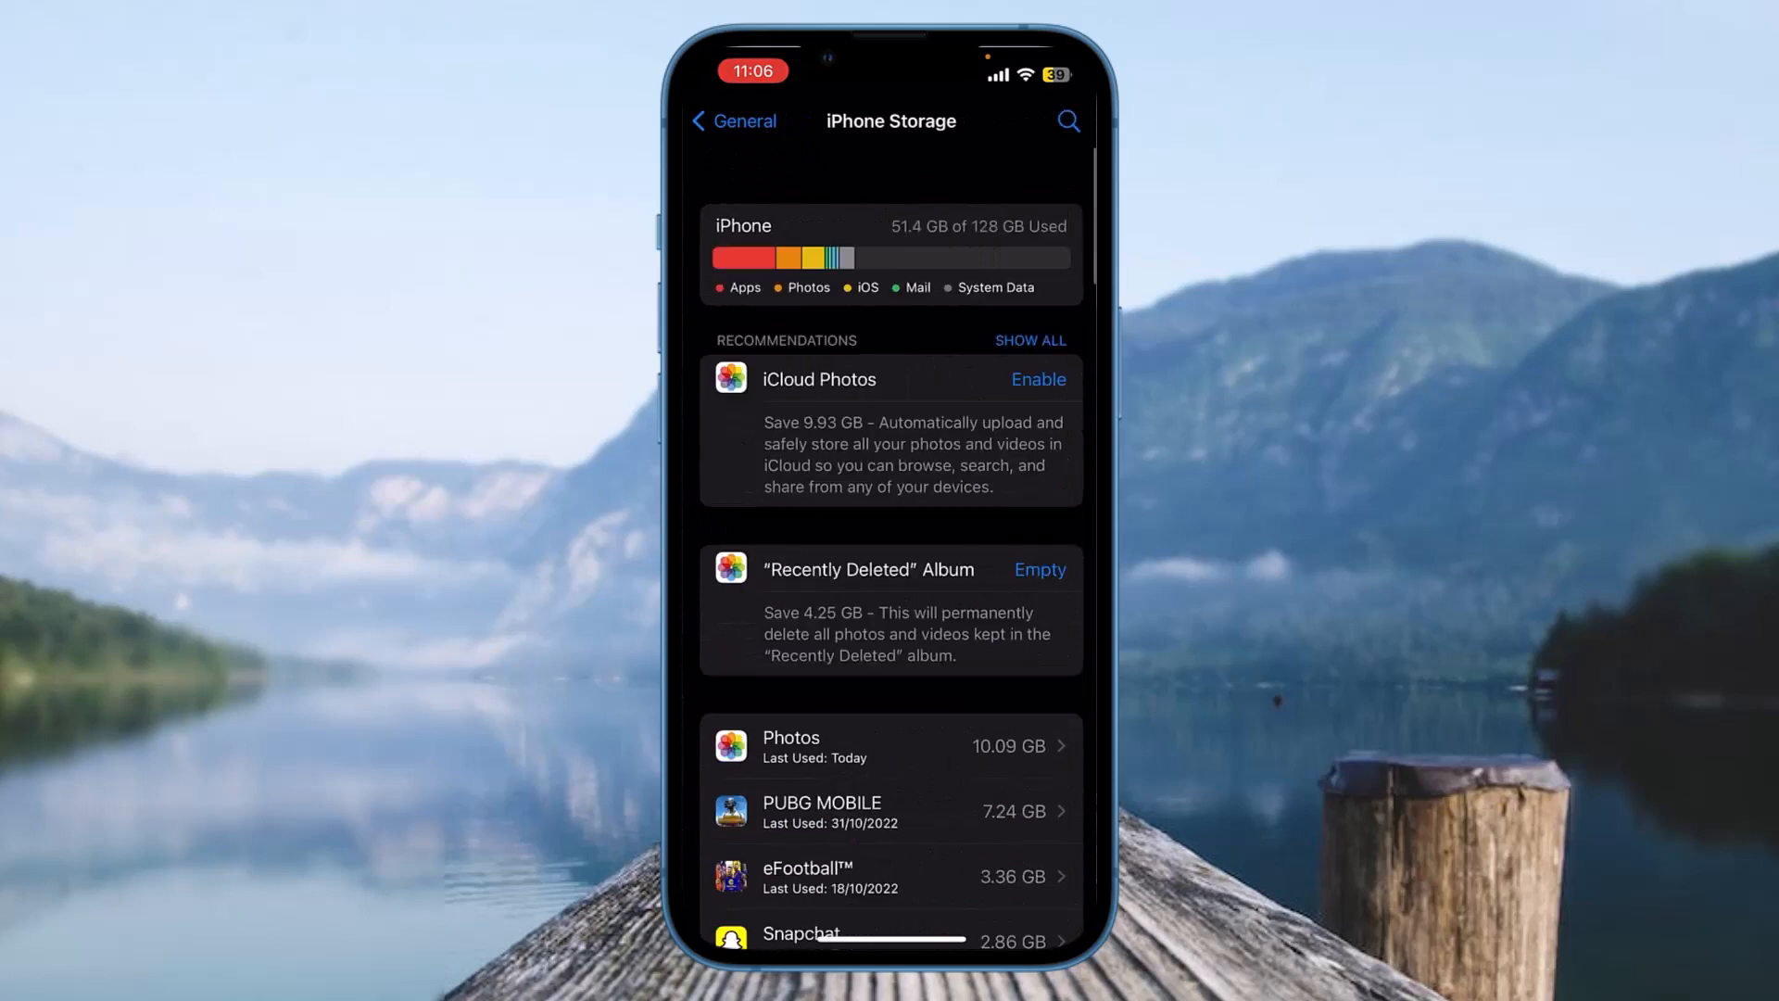
scroll(down, 3)
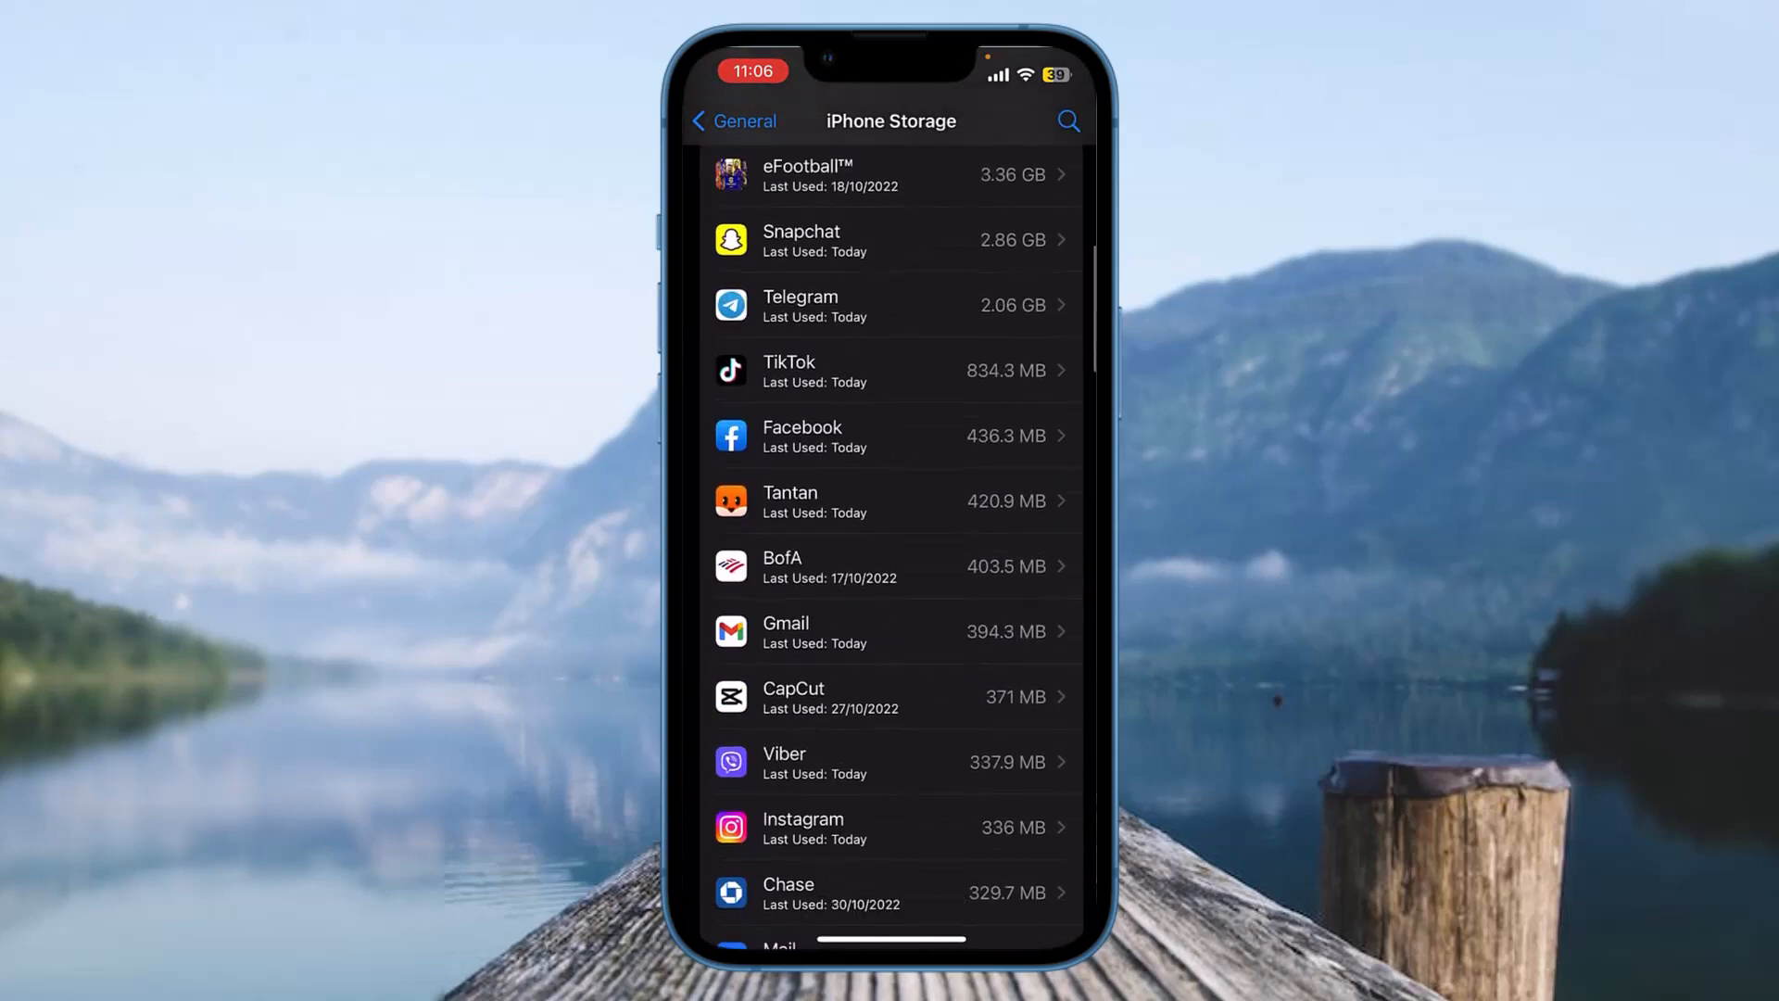
Offload Viber from its storage page, keeping 123 MB of data, then reinstall it.
click(891, 763)
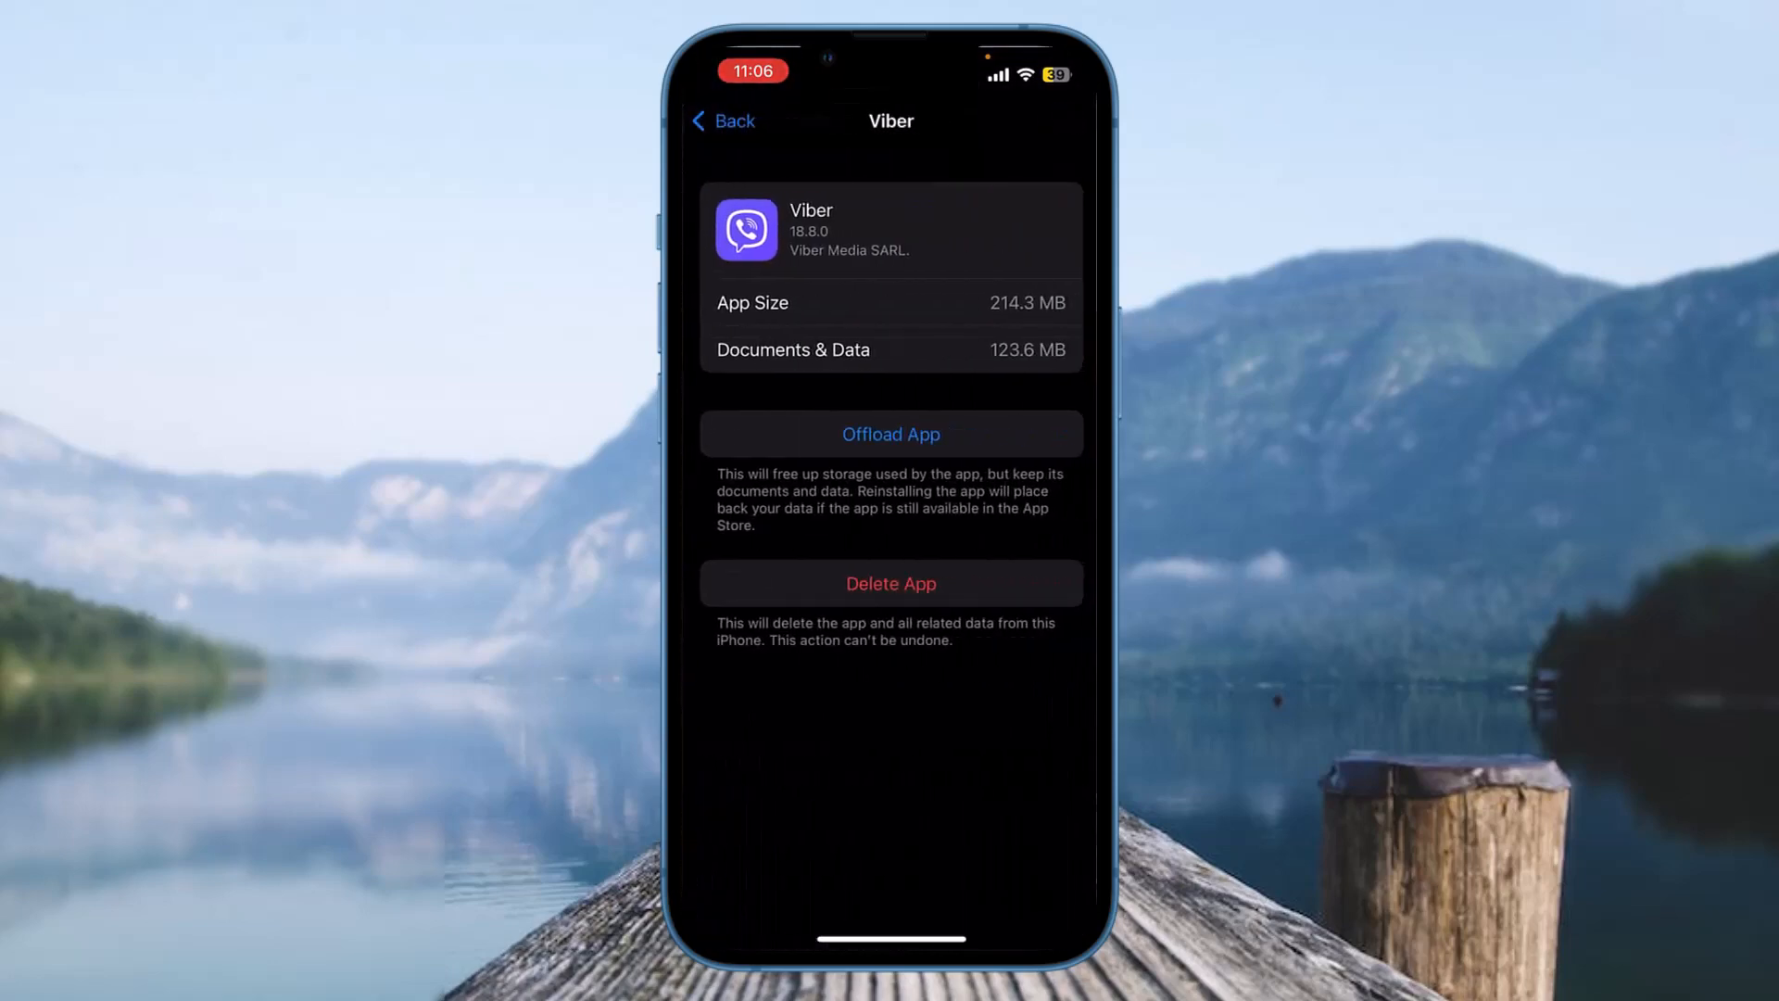
click(890, 434)
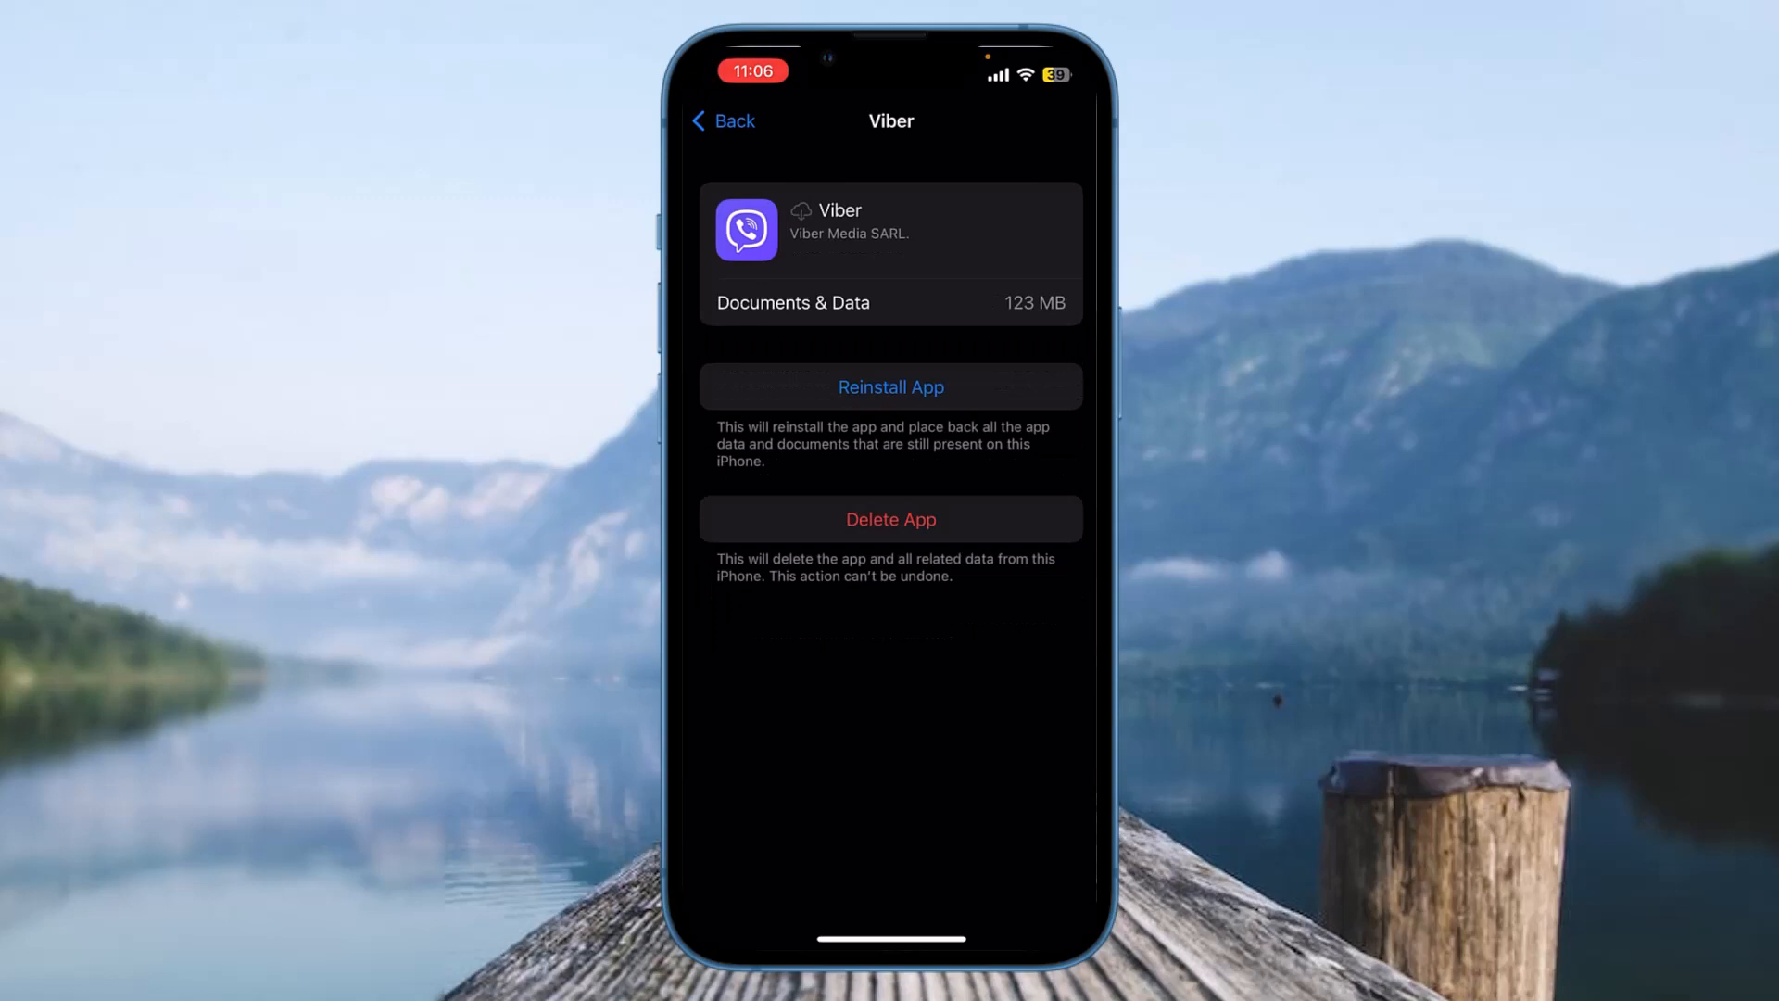
click(891, 387)
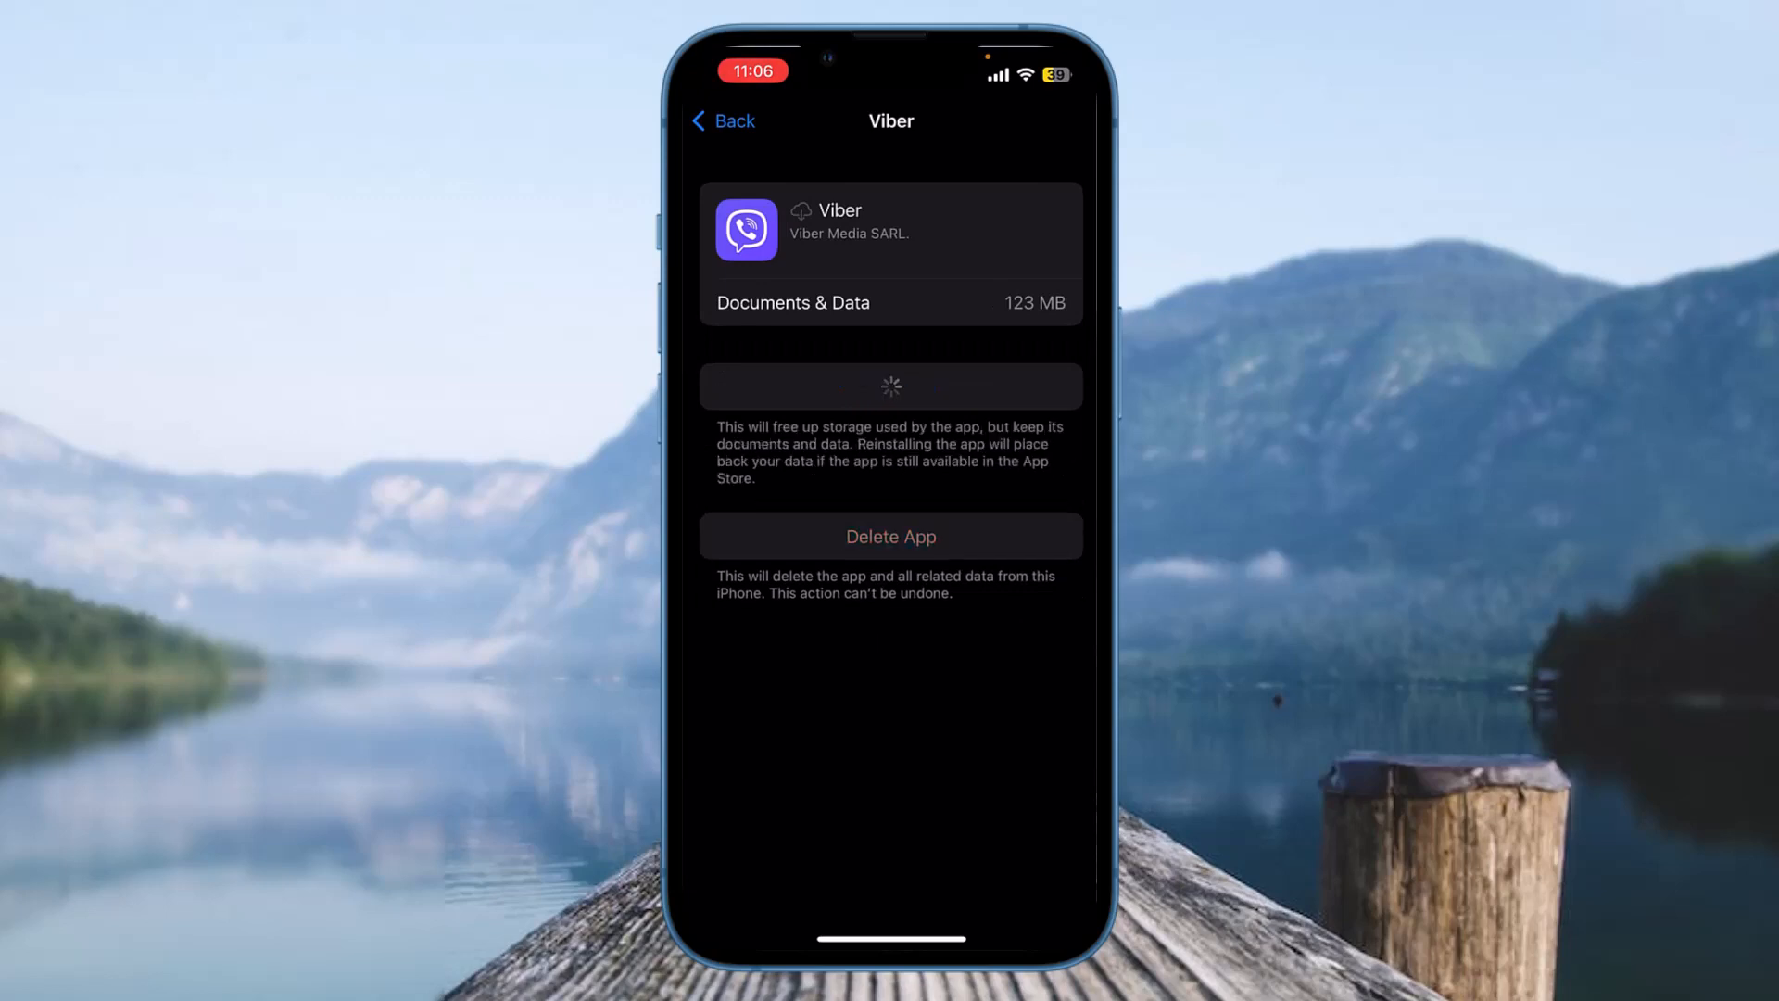